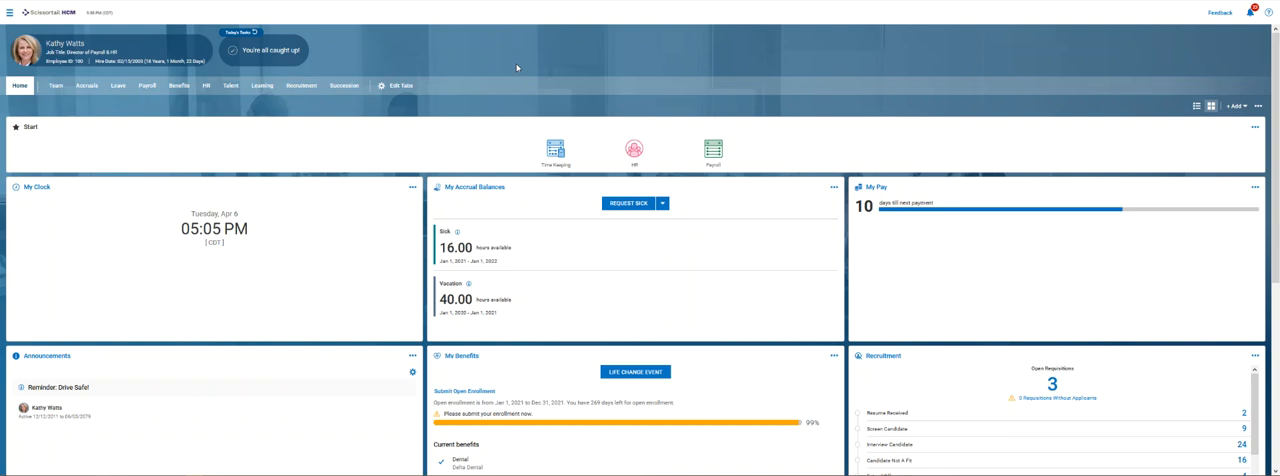
mouse_move(417, 38)
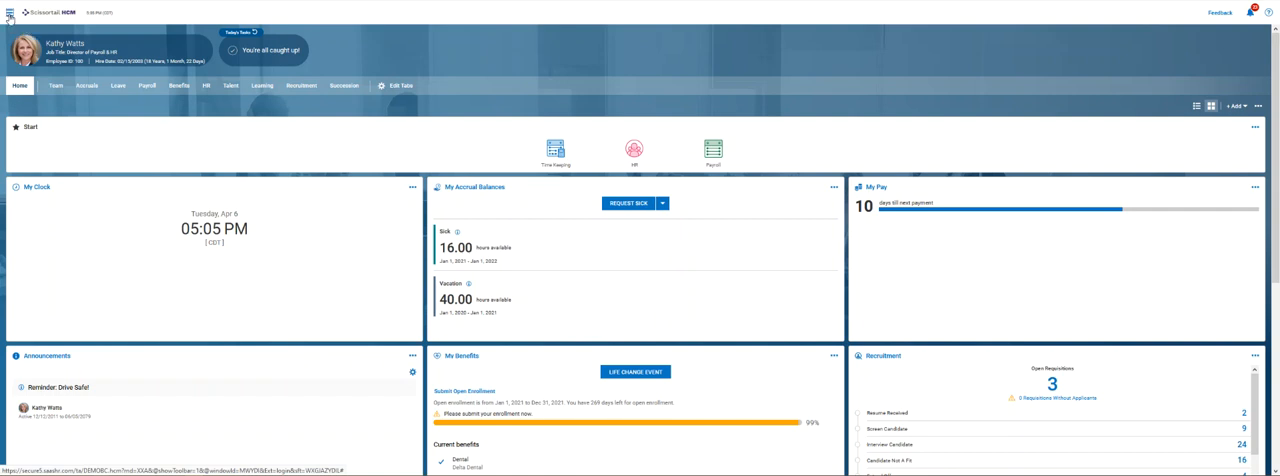
Step: Search the navigation menu for "earnings"
click(10, 12)
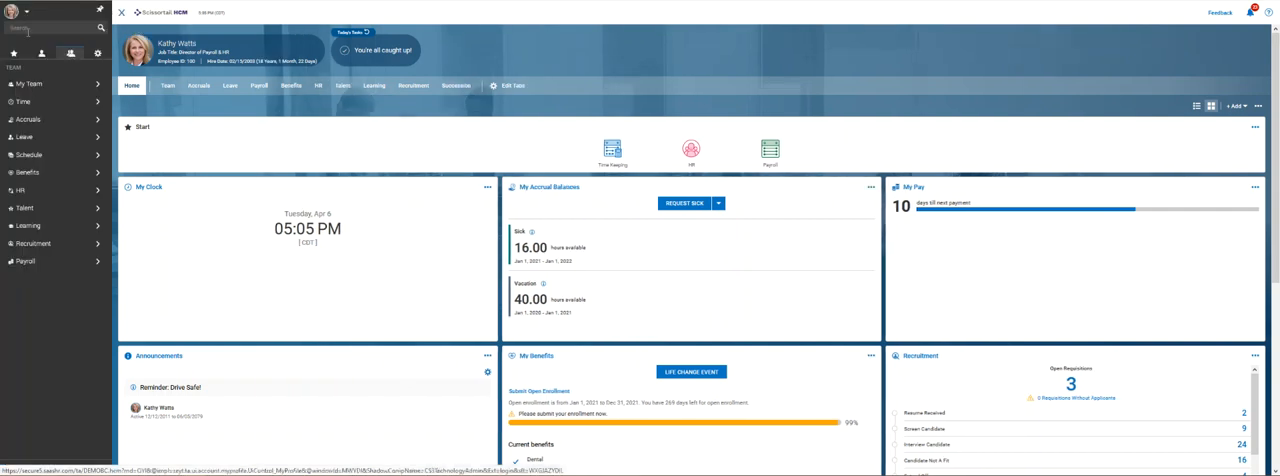
click(50, 27)
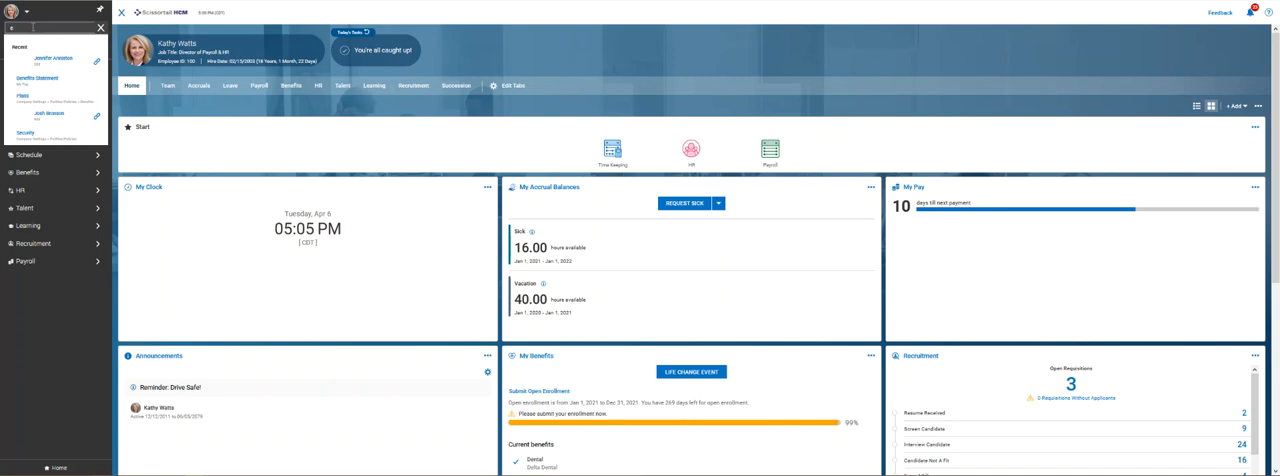
text(earnings)
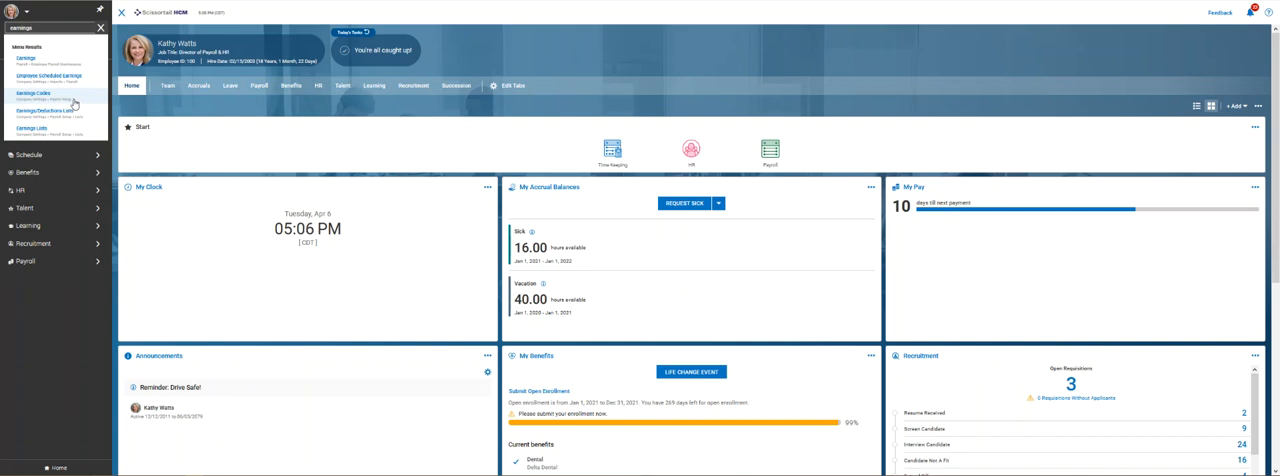
Step: Open the Earnings Codes result under Company Settings
click(32, 92)
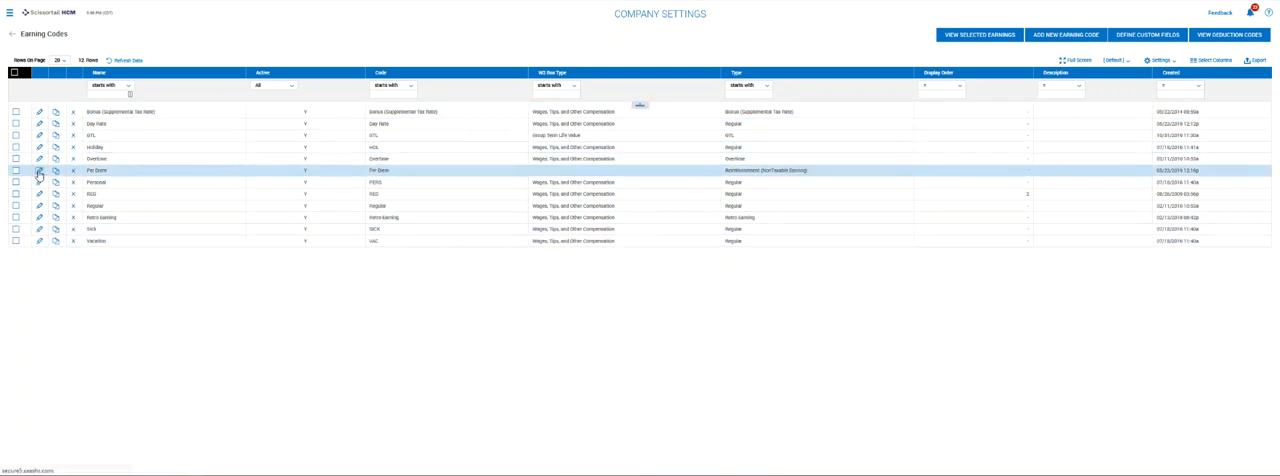
Step: Edit the Per Diem row in the Earning Codes grid
click(41, 174)
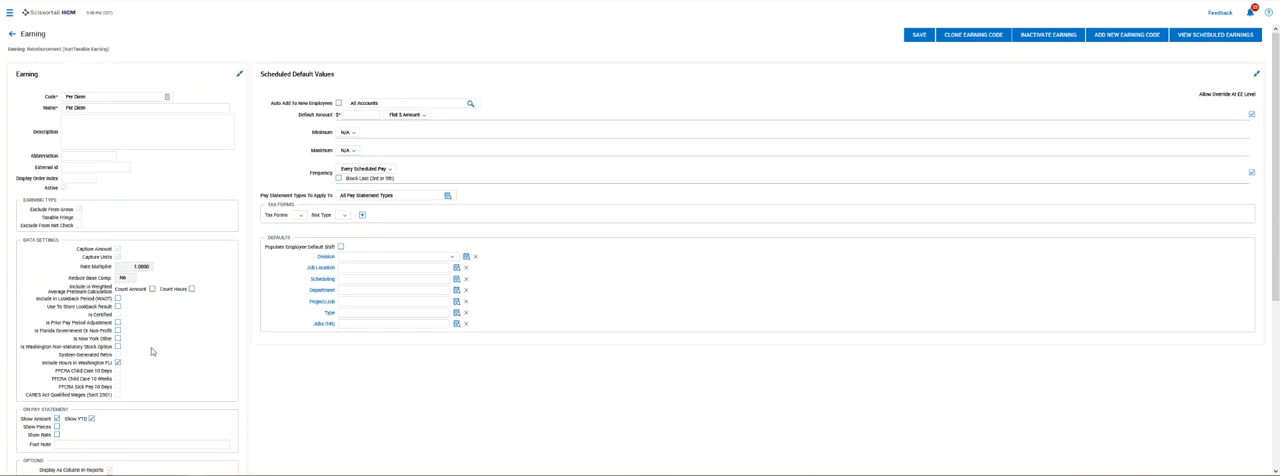